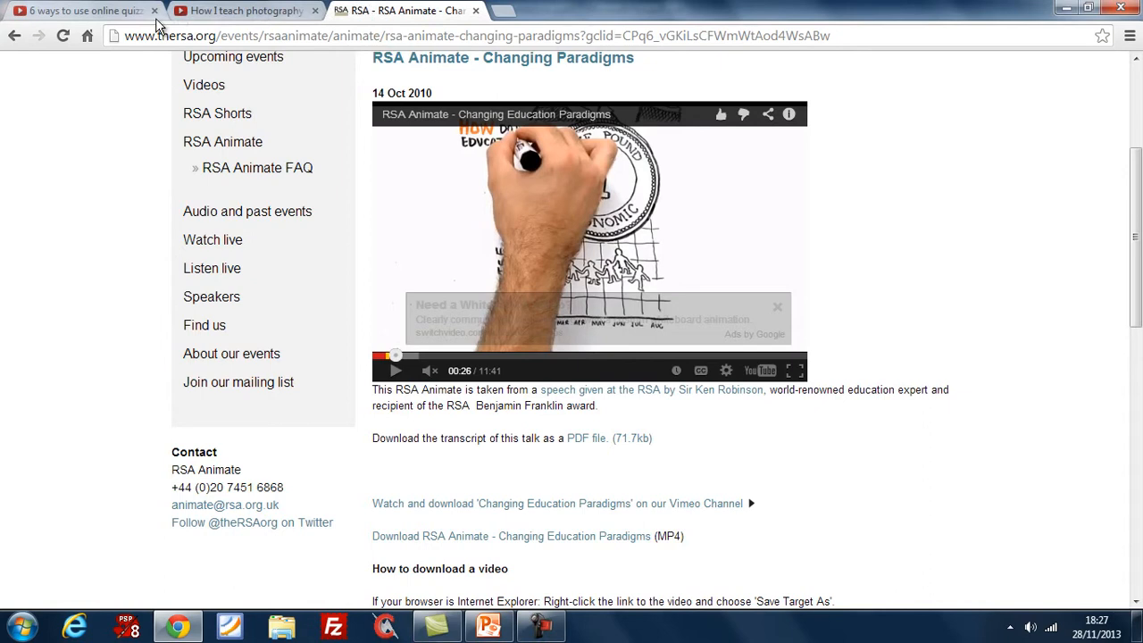
{"action": "mouse_move", "coordinate": [362, 181]}
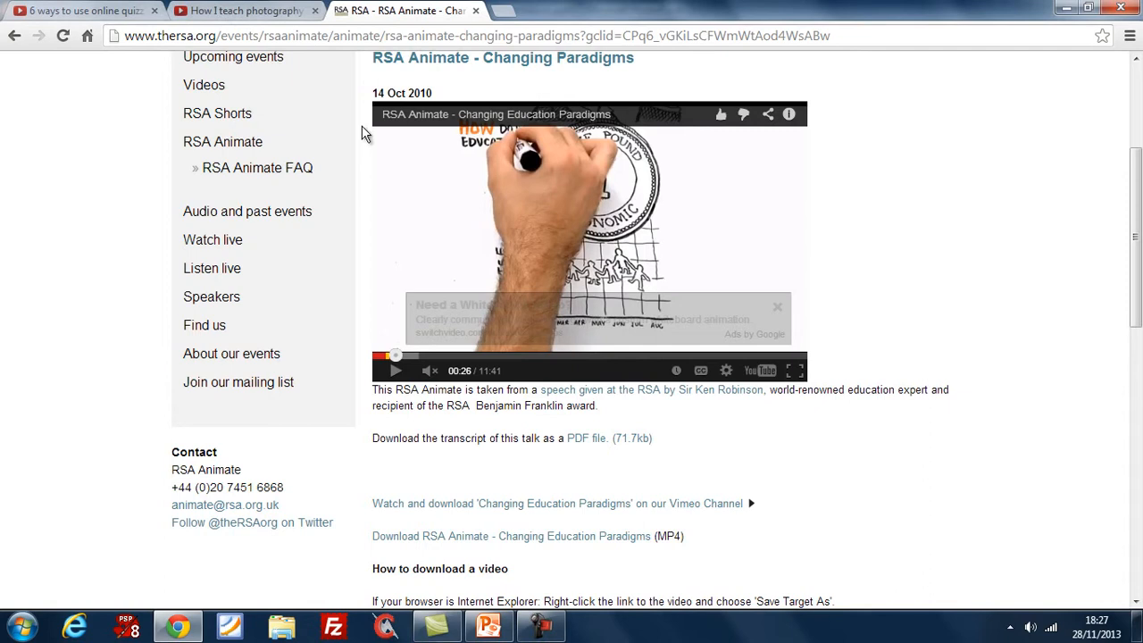
{"action": "mouse_move", "coordinate": [371, 61]}
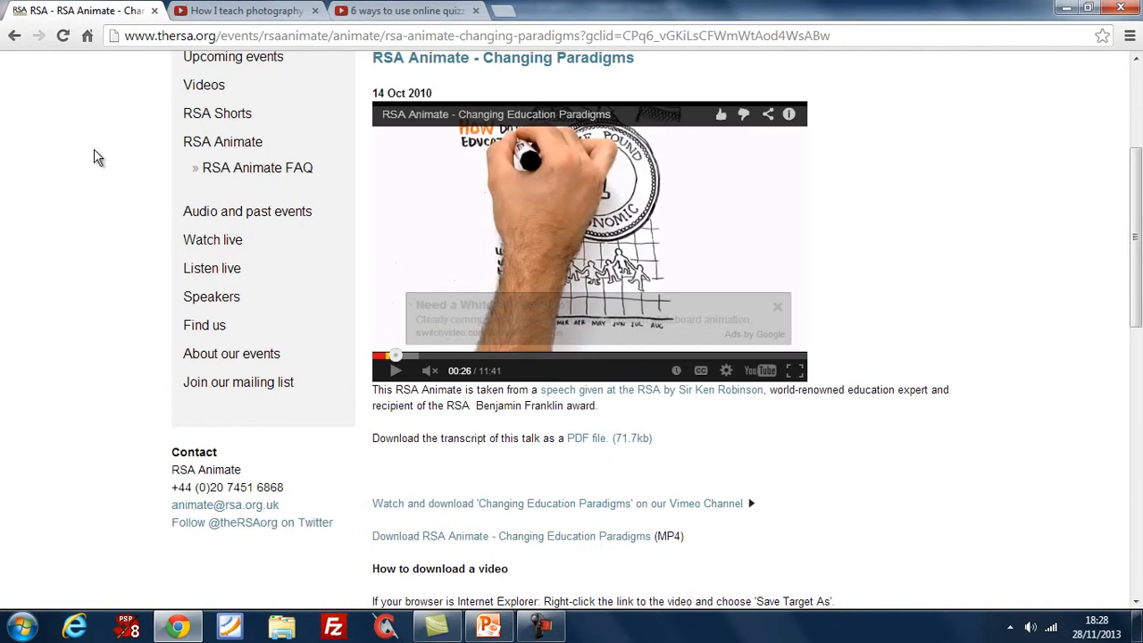
{"action": "left_click", "coordinate": [401, 11]}
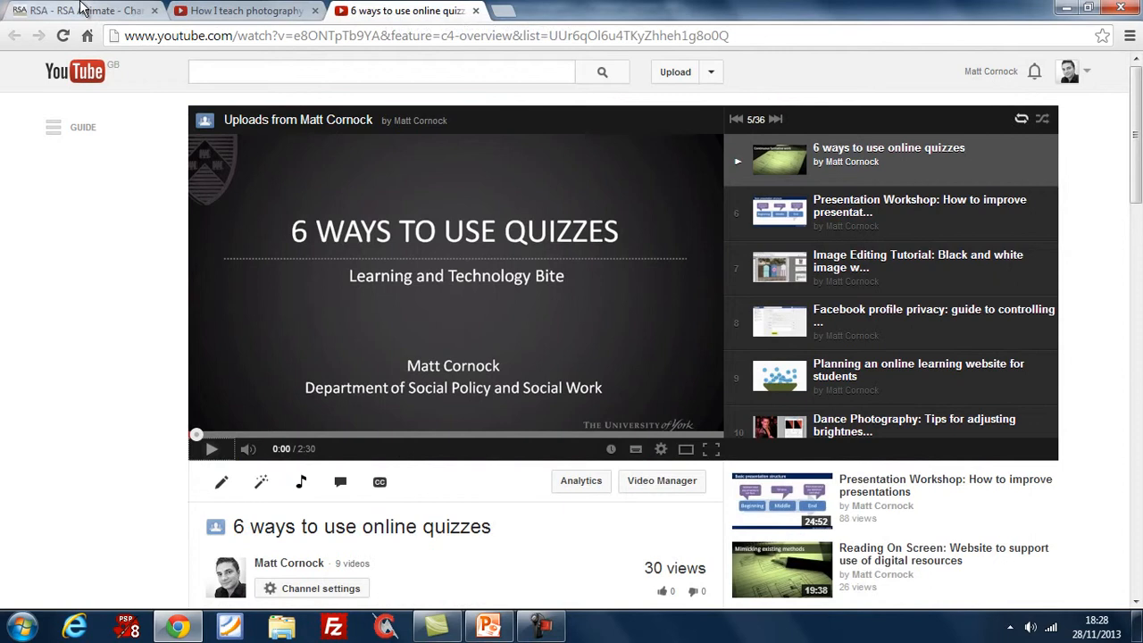
{"action": "left_click", "coordinate": [81, 10]}
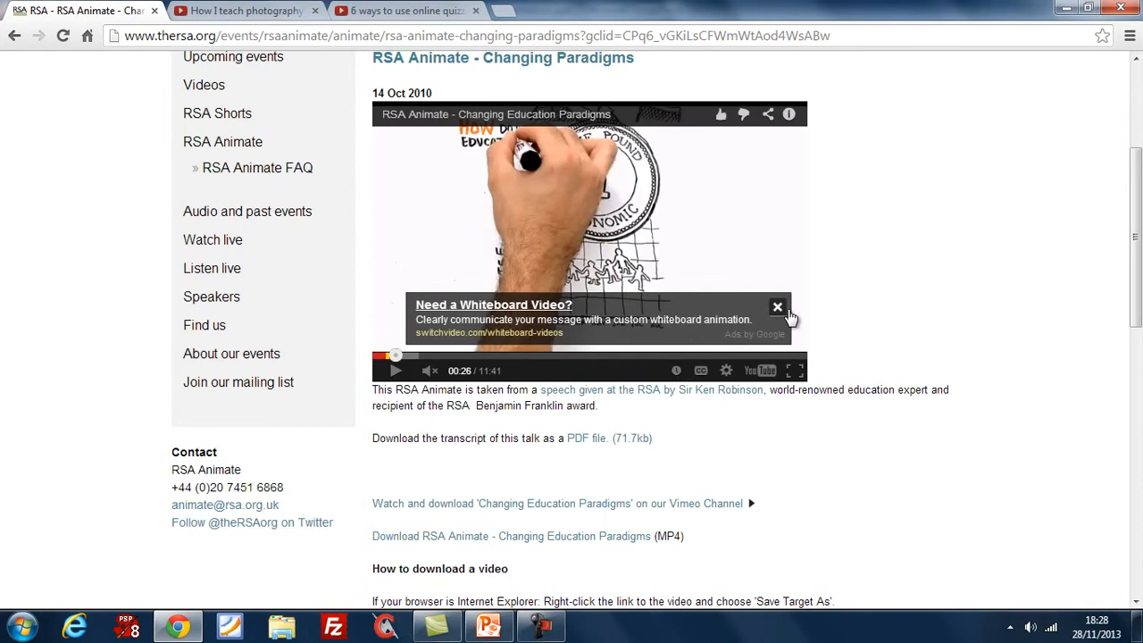
Dismiss the whiteboard ad over the RSA Animate video and adjust the quizzes video's volume.
{"action": "left_click", "coordinate": [777, 307]}
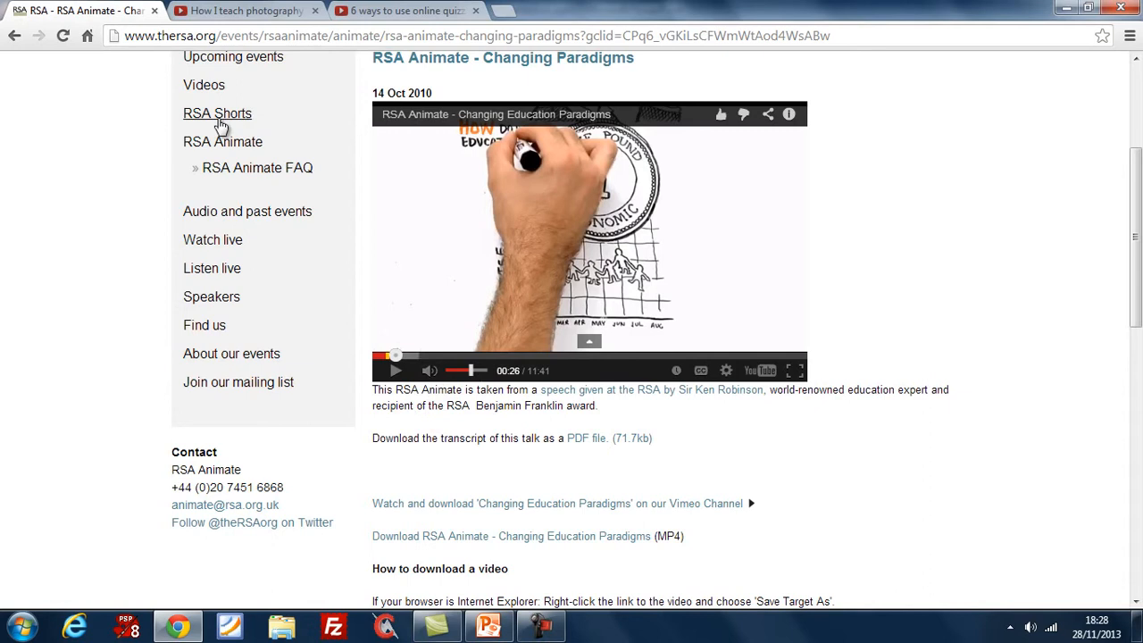
{"action": "left_click", "coordinate": [407, 9]}
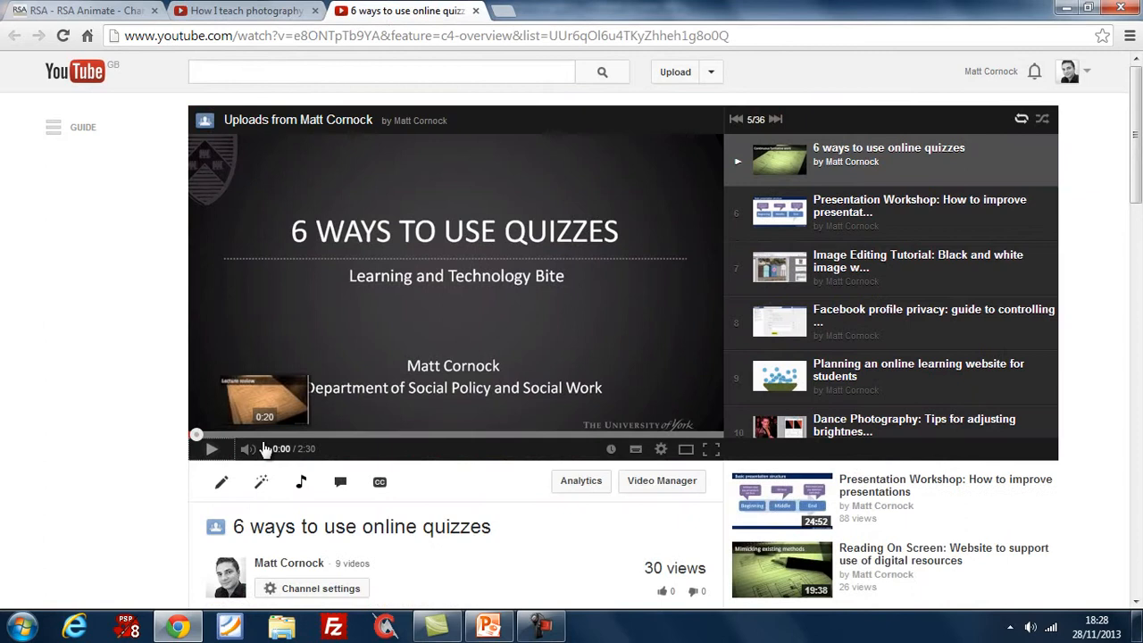
{"action": "left_click", "coordinate": [80, 10]}
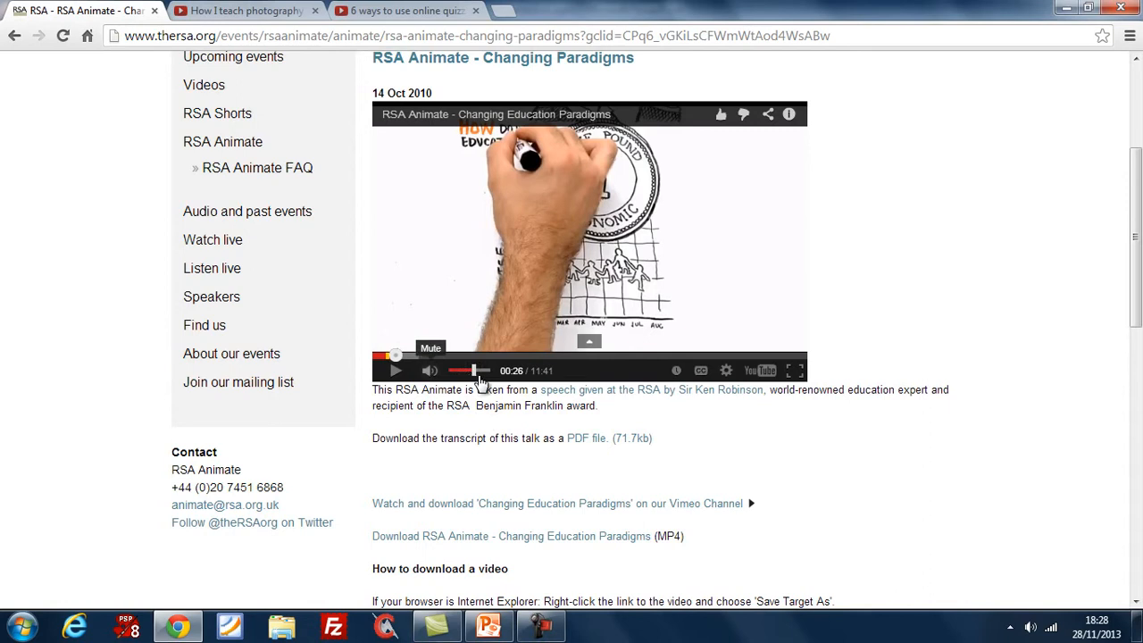
{"action": "mouse_move", "coordinate": [1032, 601]}
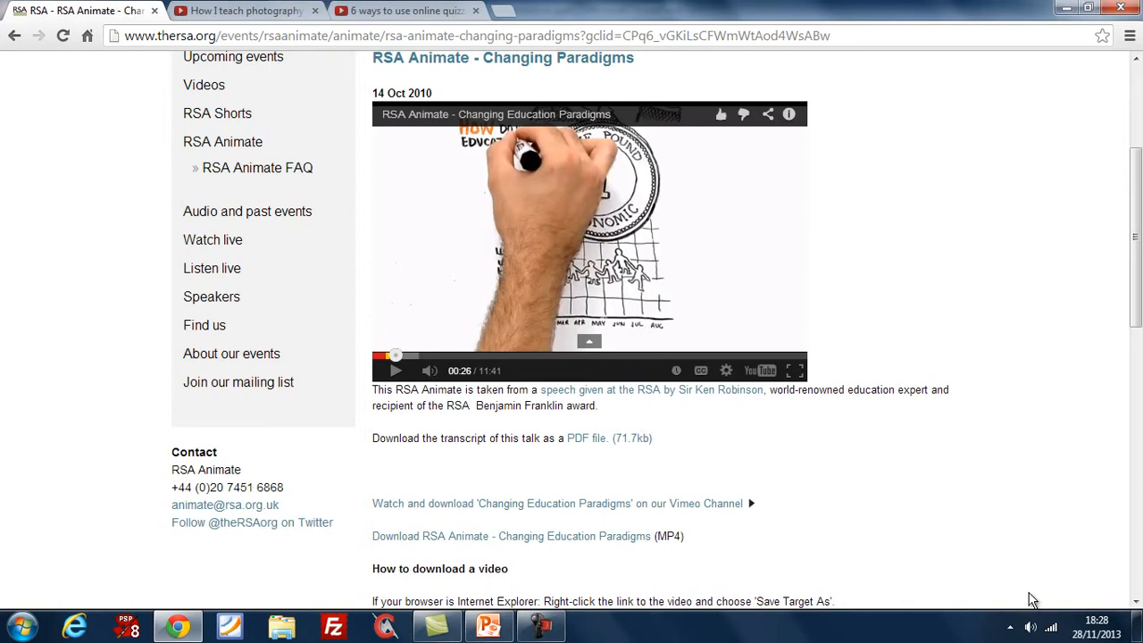
Switch from the browser to the Demo Presentations deck in PowerPoint via the taskbar.
{"action": "left_click", "coordinate": [1030, 626]}
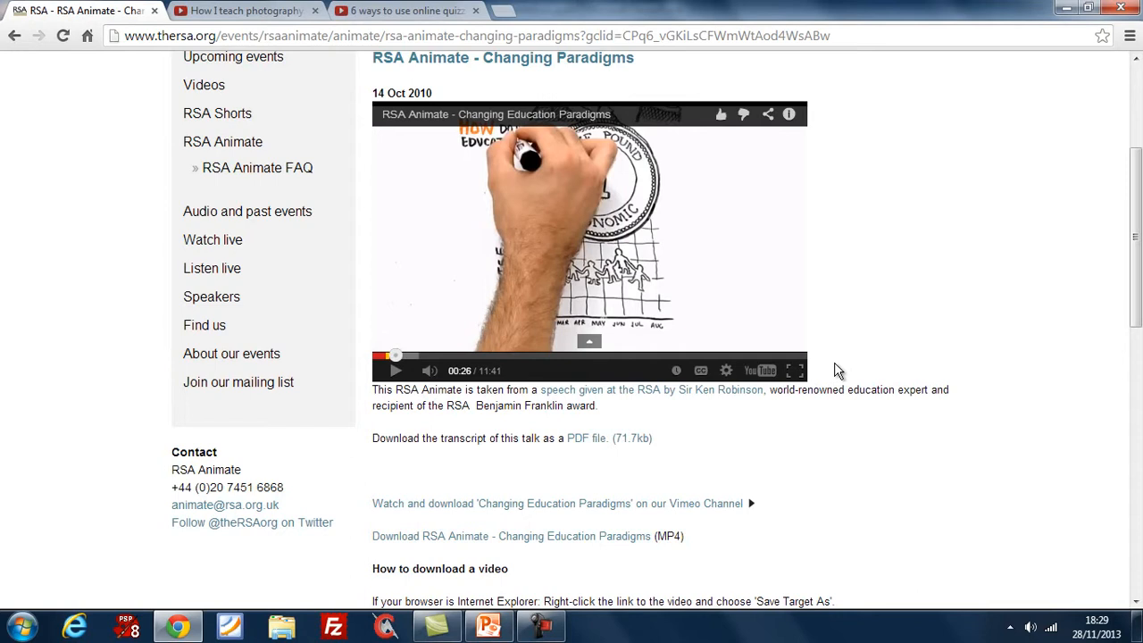
{"action": "left_click", "coordinate": [788, 369]}
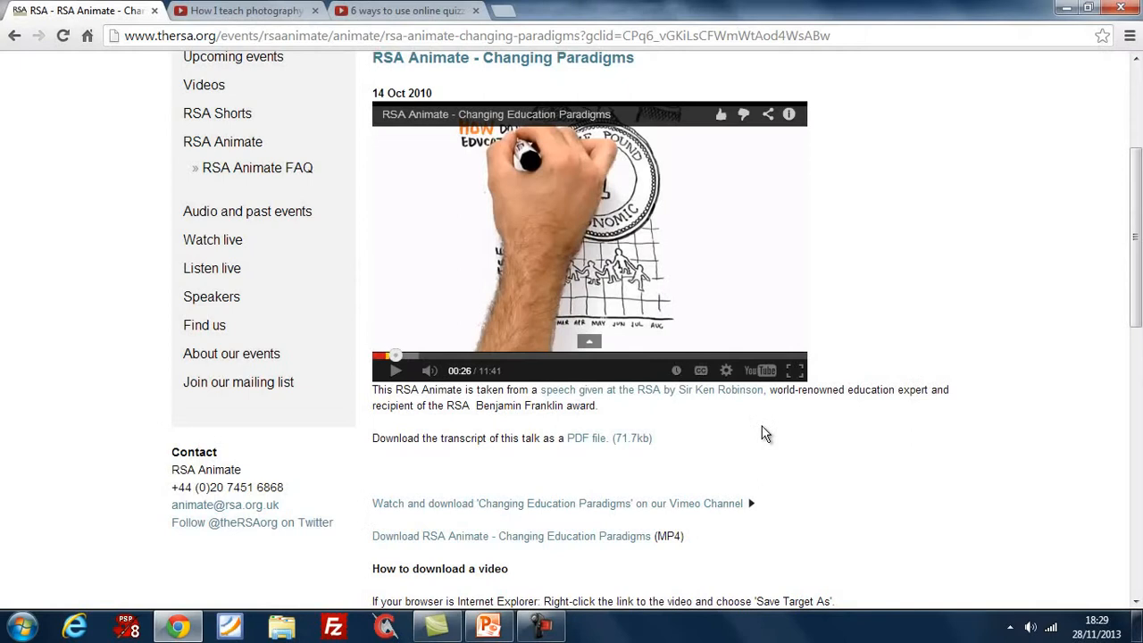
{"action": "left_click", "coordinate": [489, 626]}
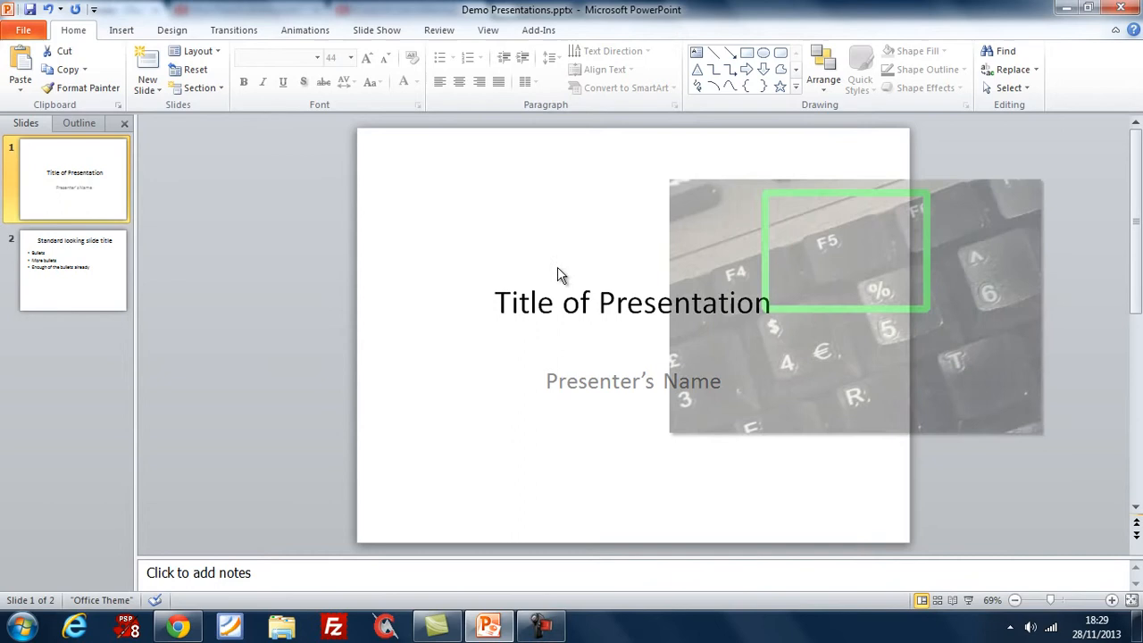
Run the slideshow to the 'Standard looking slide title' slide and call up the window list.
{"action": "key", "text": "alt+tab"}
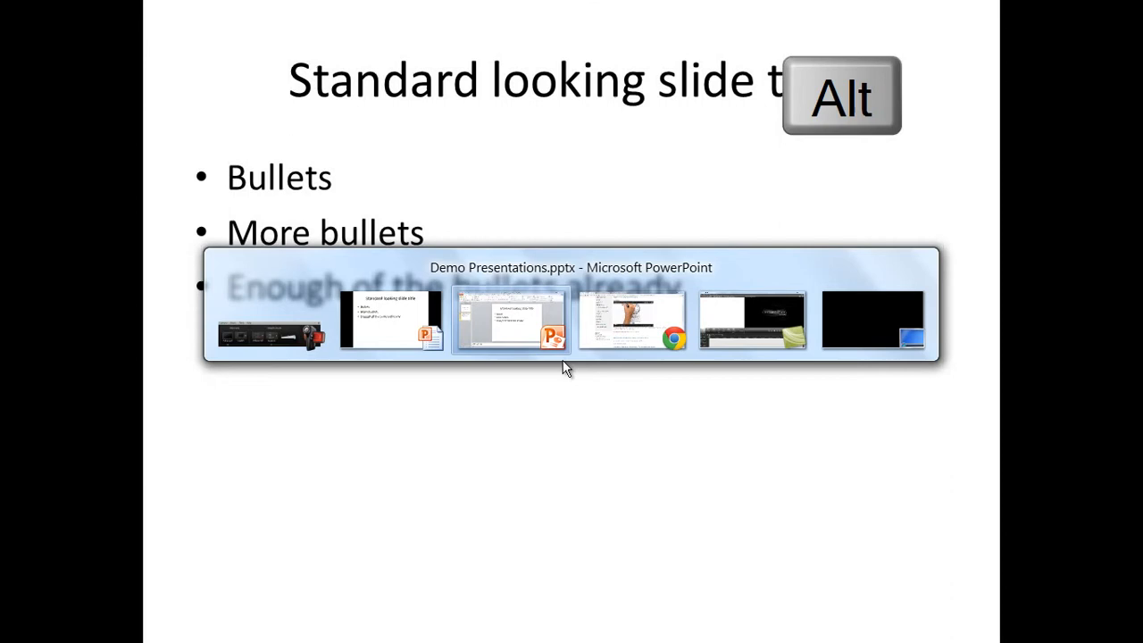
Bring the RSA Animate Chrome window forward from the switcher, then reopen the window list.
{"action": "key", "text": "Tab"}
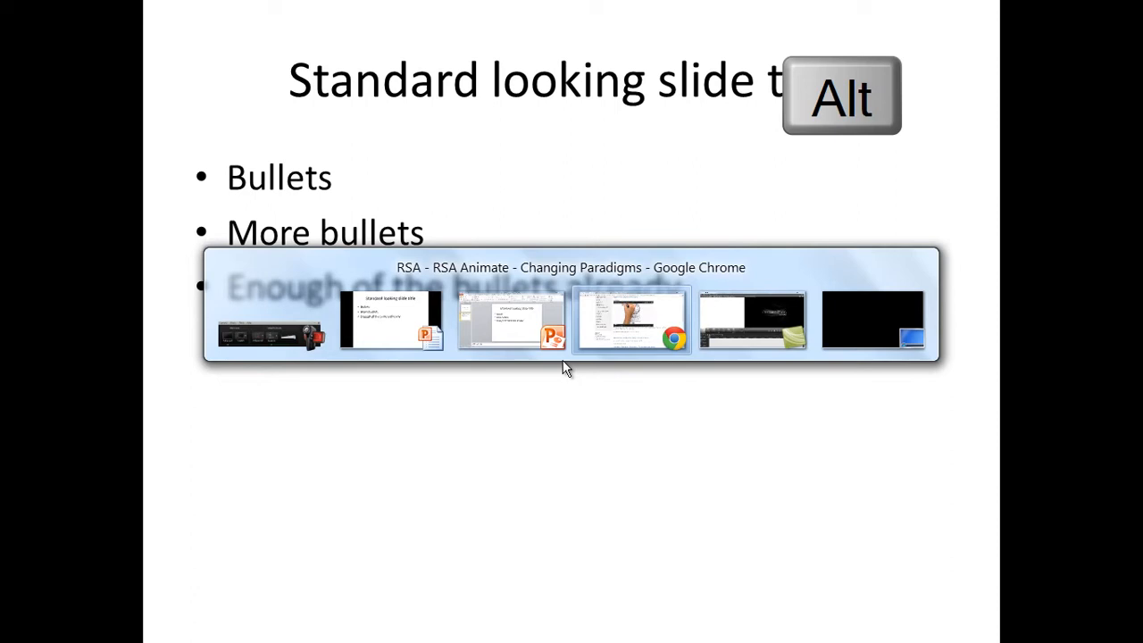
{"action": "left_click", "coordinate": [632, 322]}
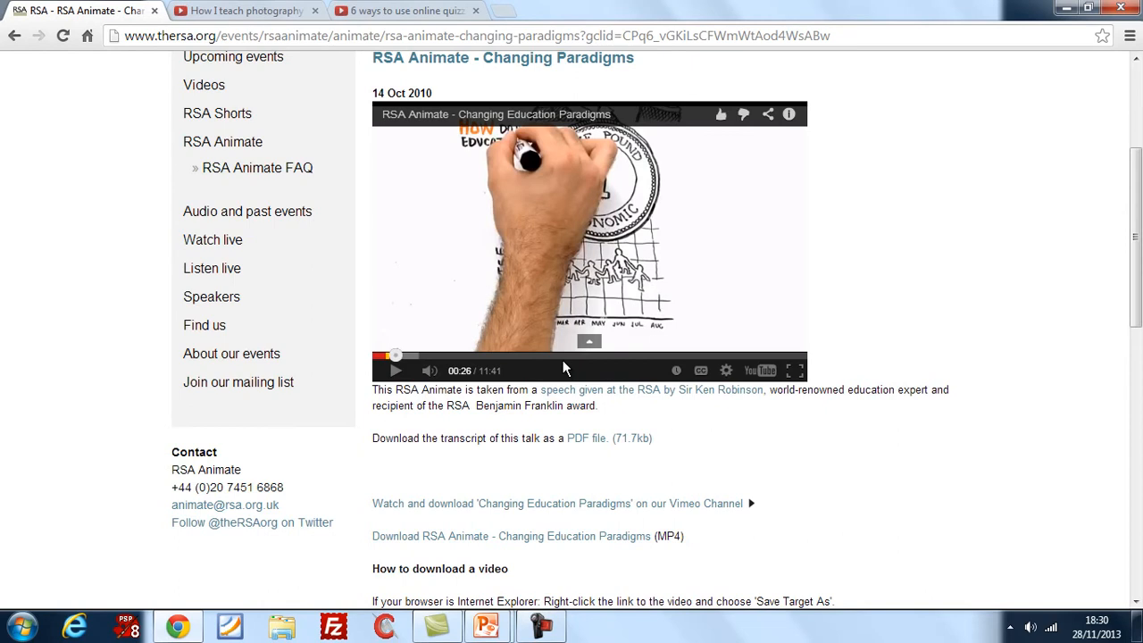
{"action": "key", "text": "alt+tab"}
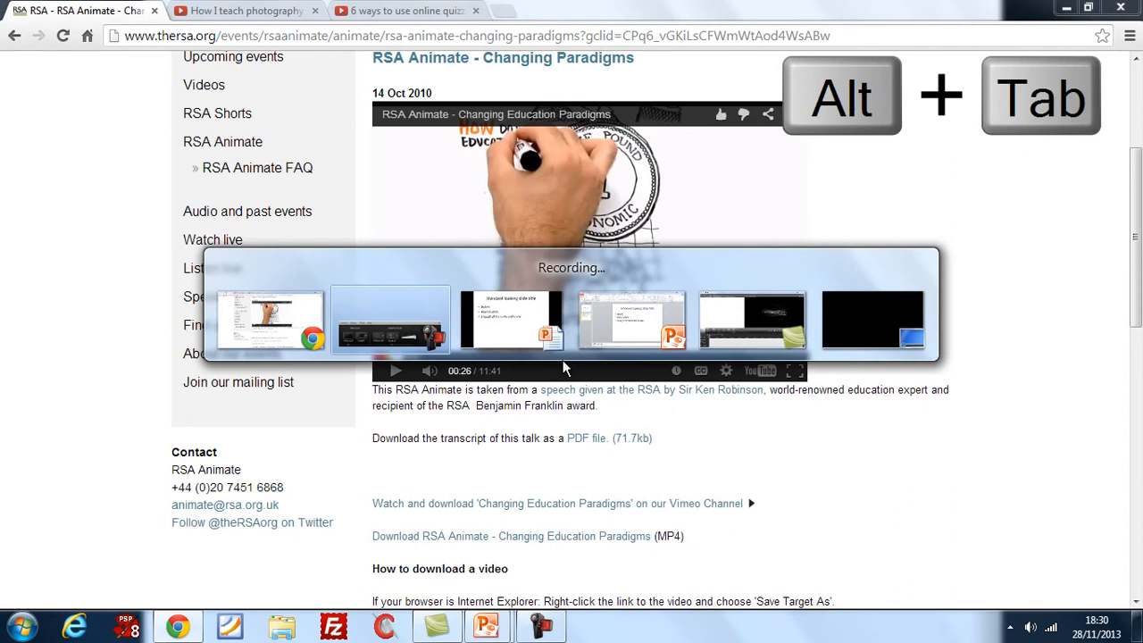